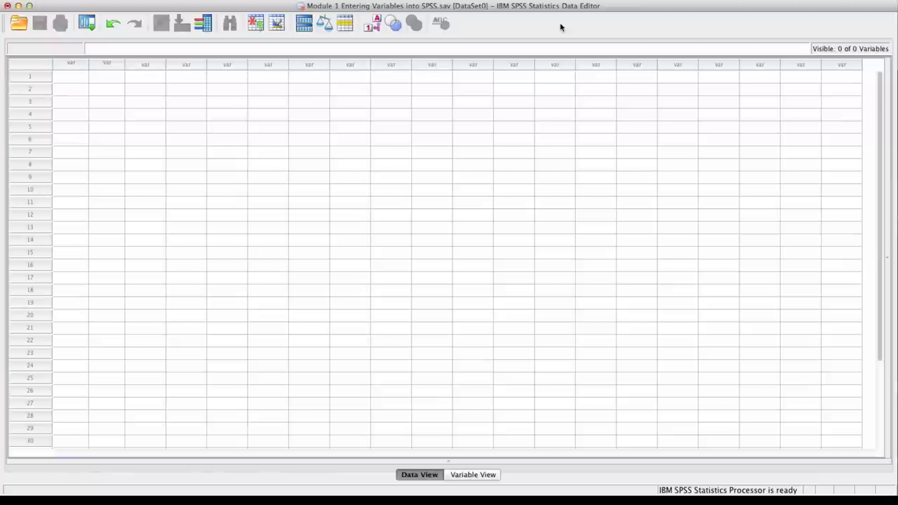
mouse_move(436, 270)
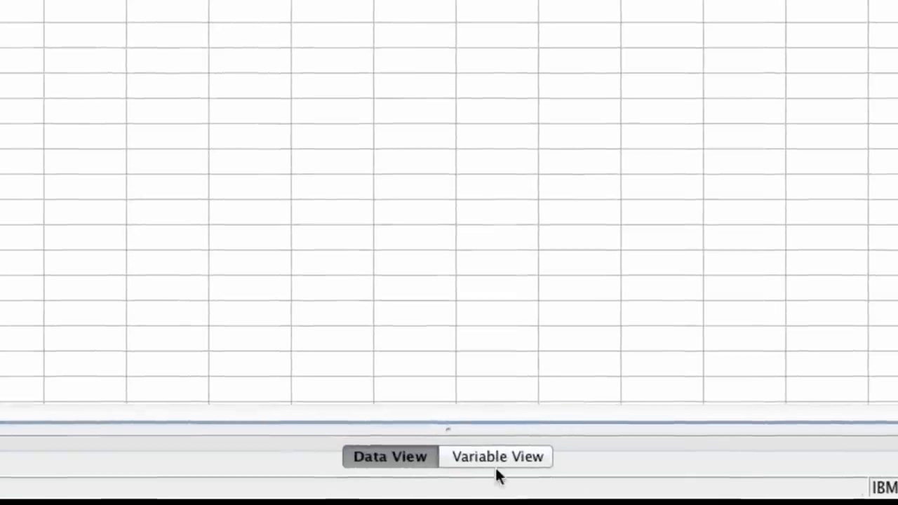
mouse_move(540, 467)
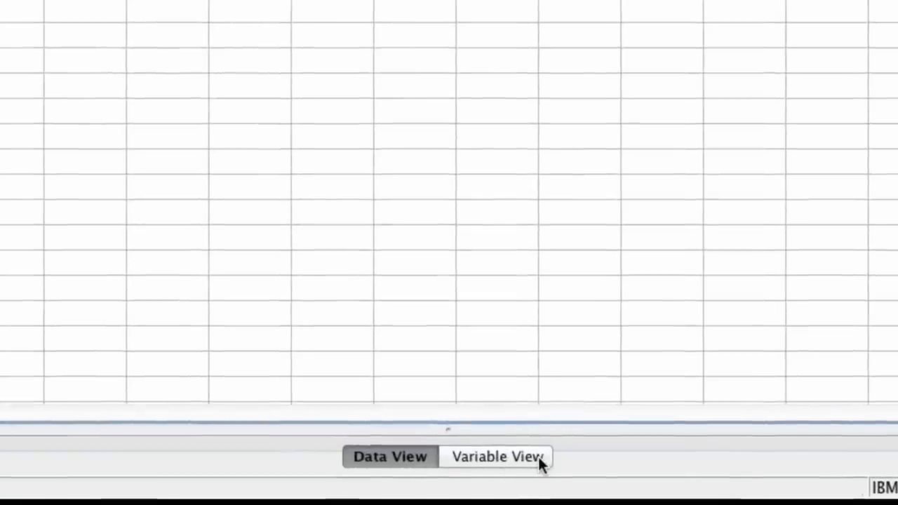
- Define two numeric variables named Sex and Age in Variable View
left_click(496, 456)
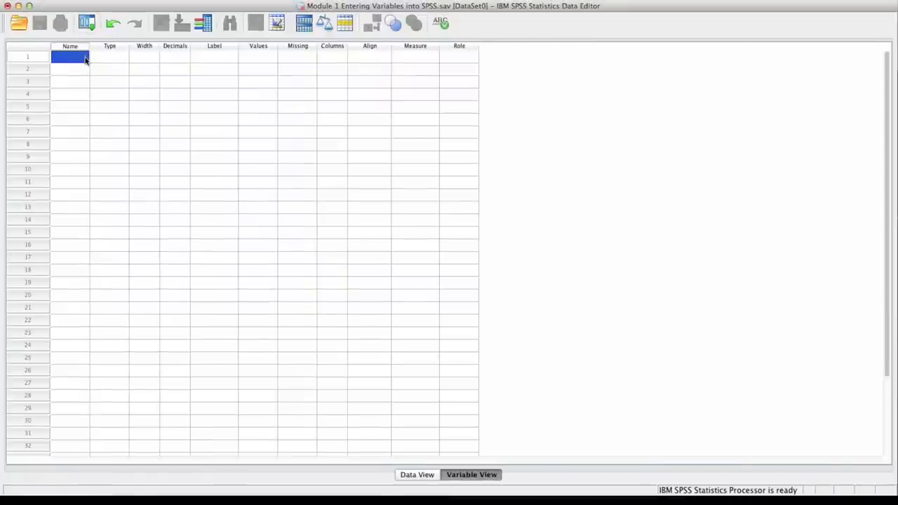
type("s")
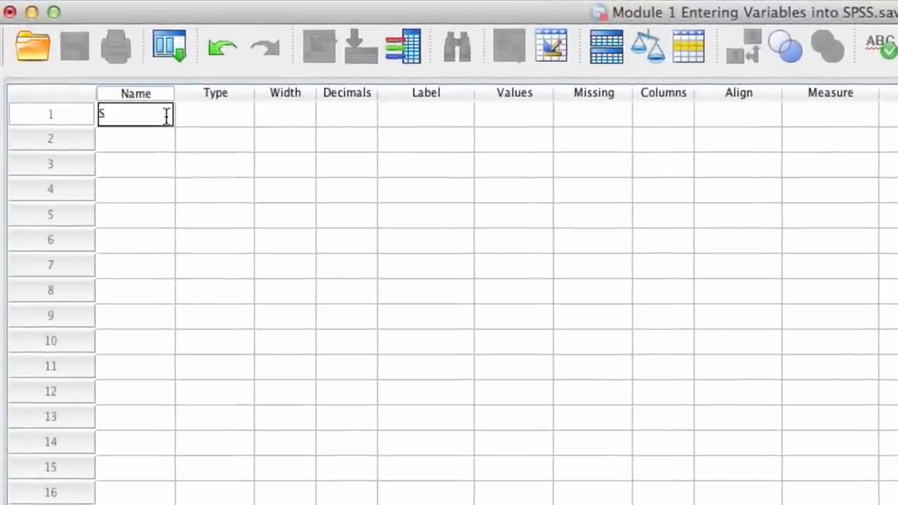
type("ex")
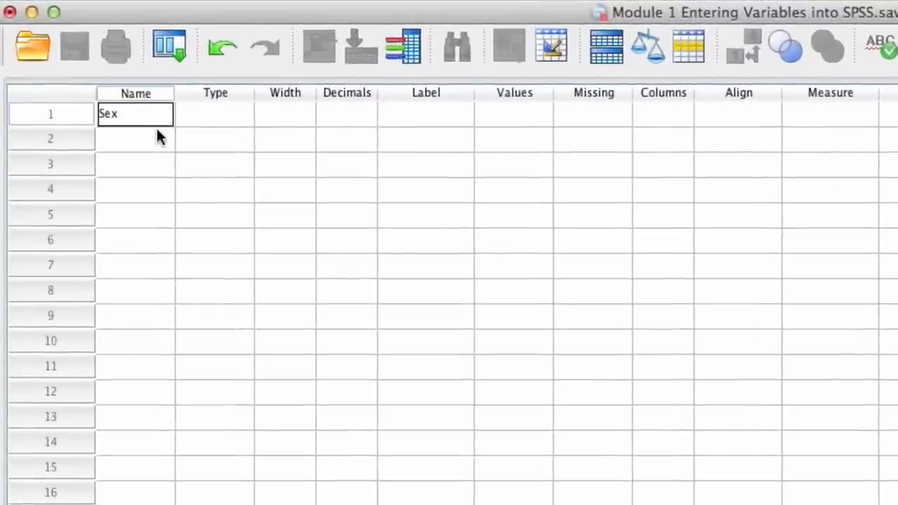
left_click(134, 138)
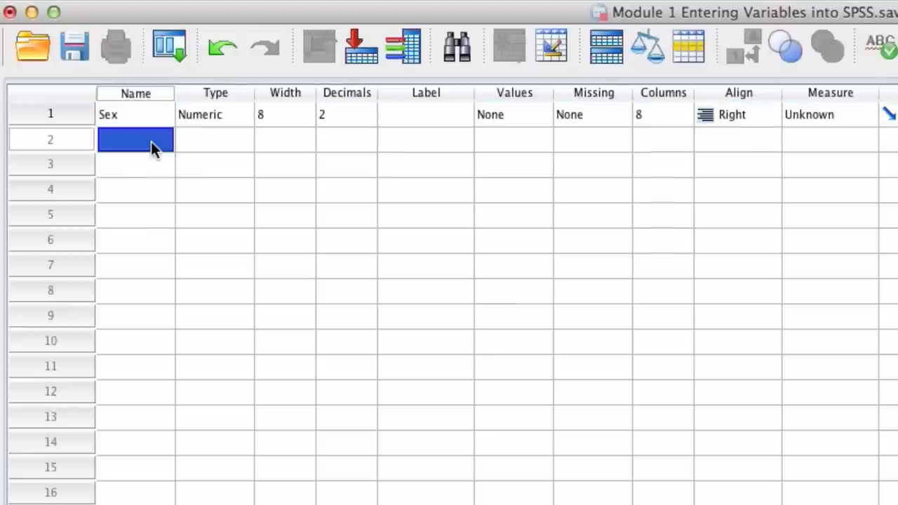
type("Age")
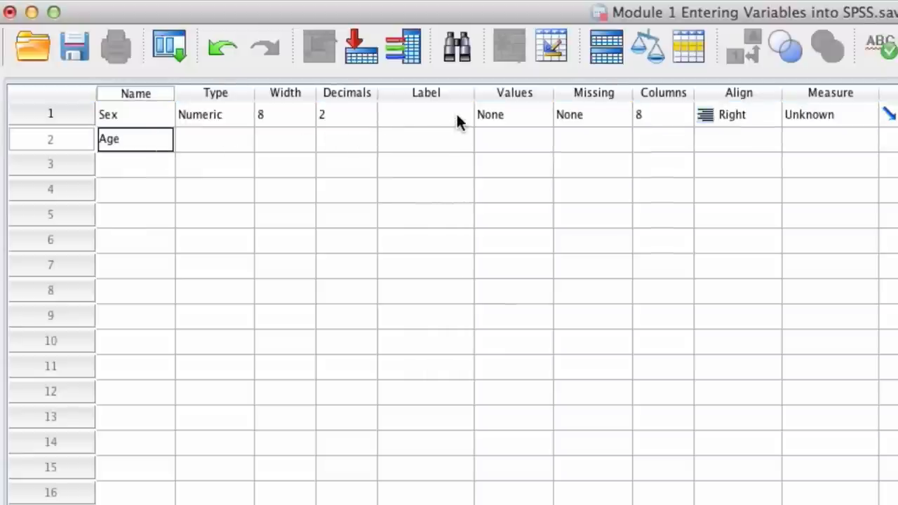
left_click(426, 114)
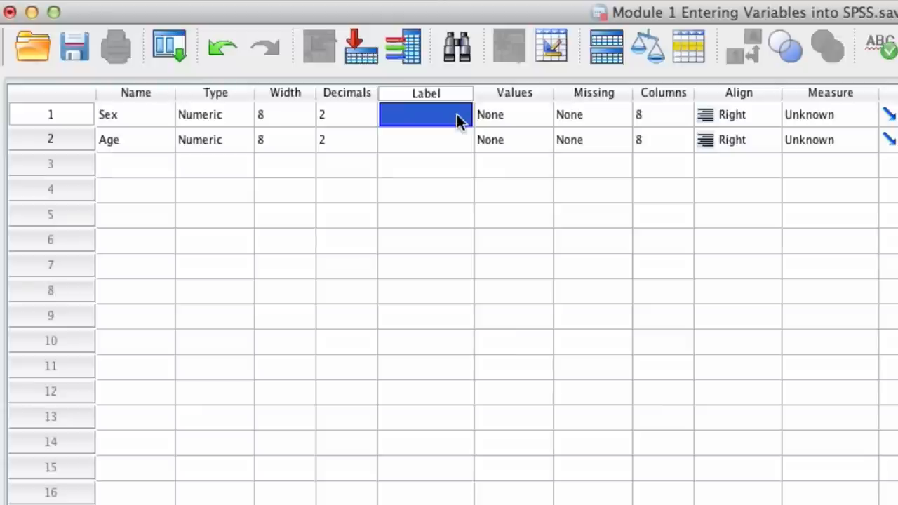
- Label the variables 'Sex of Student' and 'Age of Student'
type("Sex of")
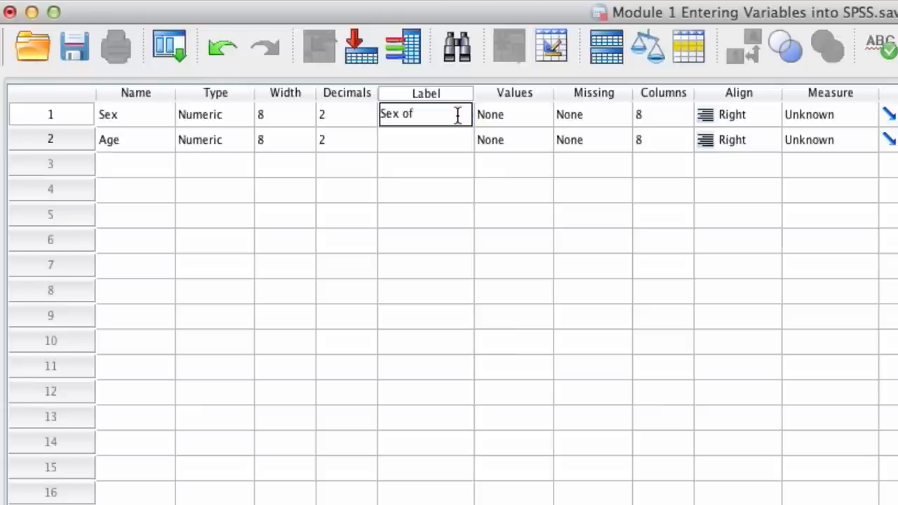
type("Student")
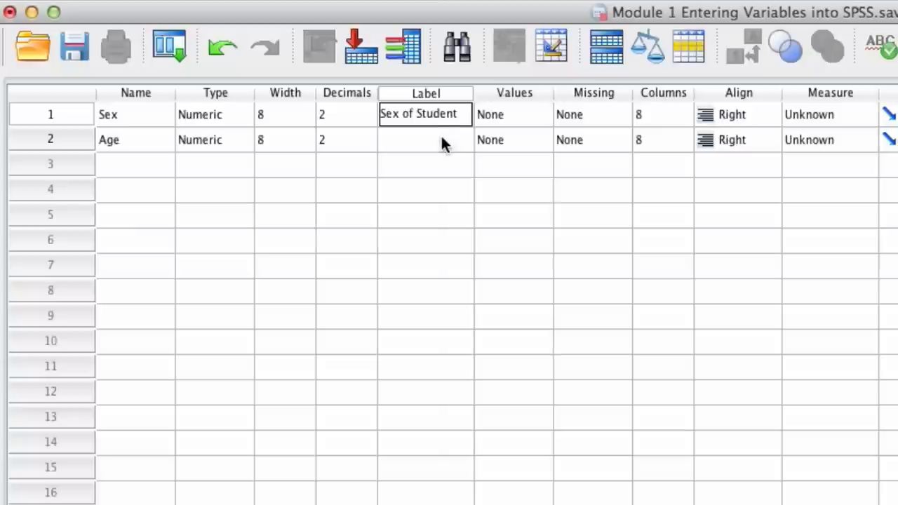
left_click(425, 140)
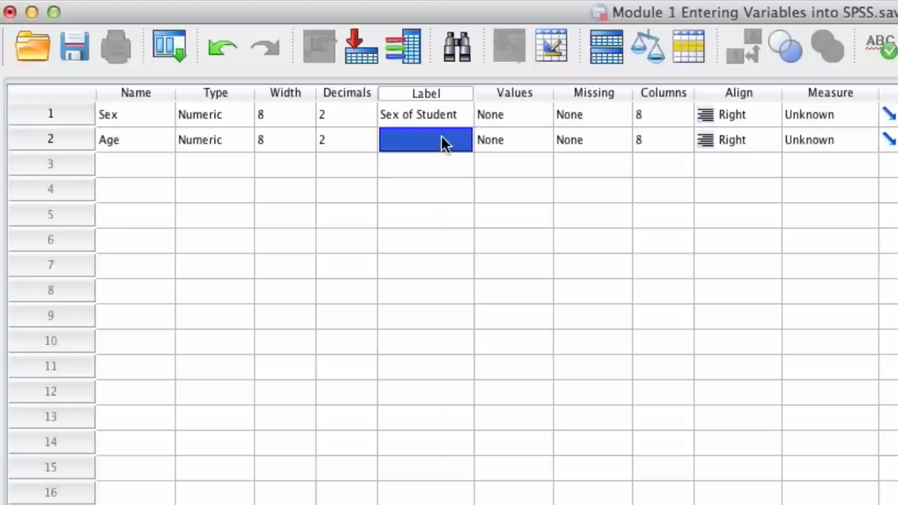
type("Age of")
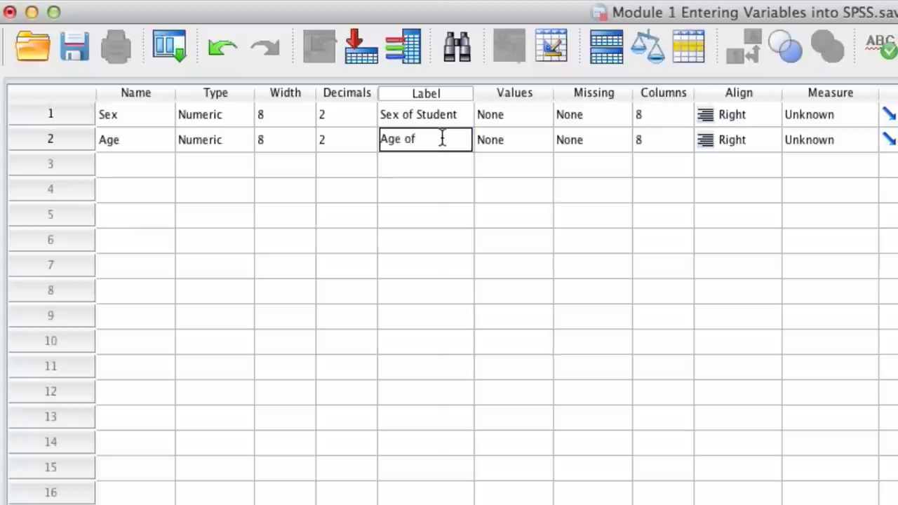
type("Student")
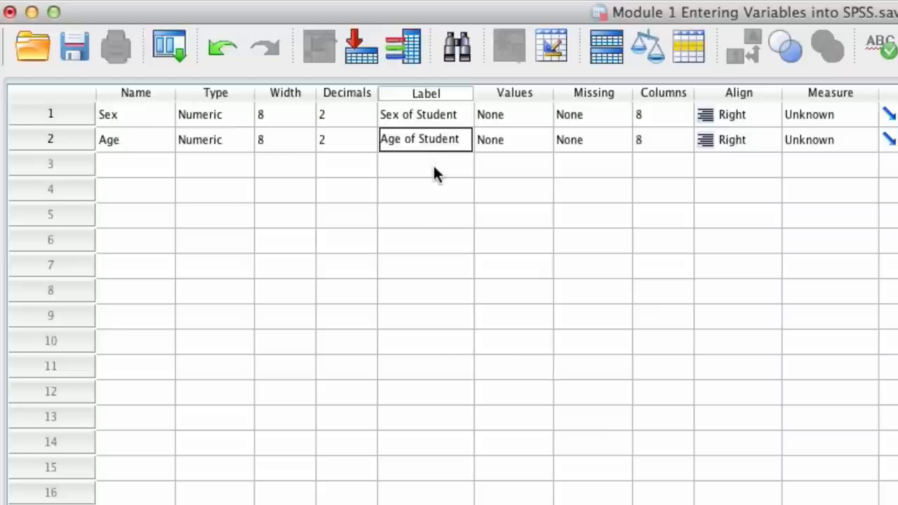
left_click(425, 164)
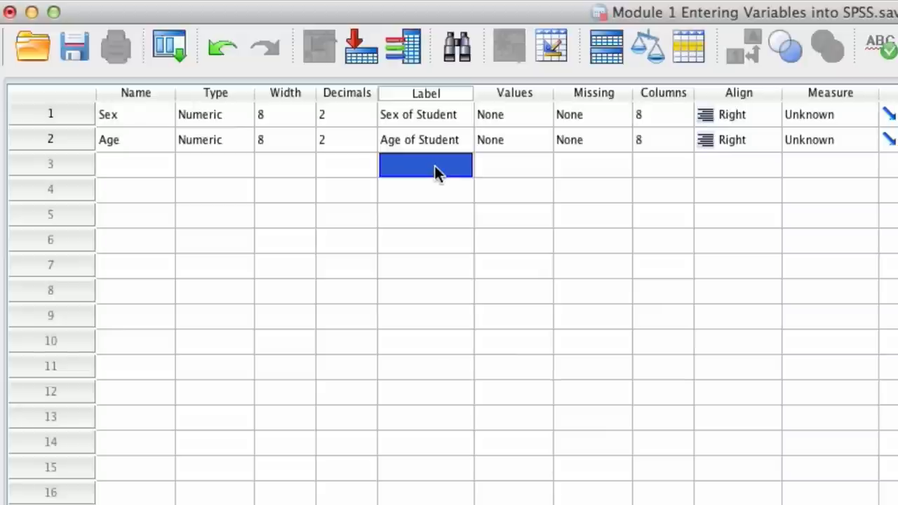
mouse_move(446, 174)
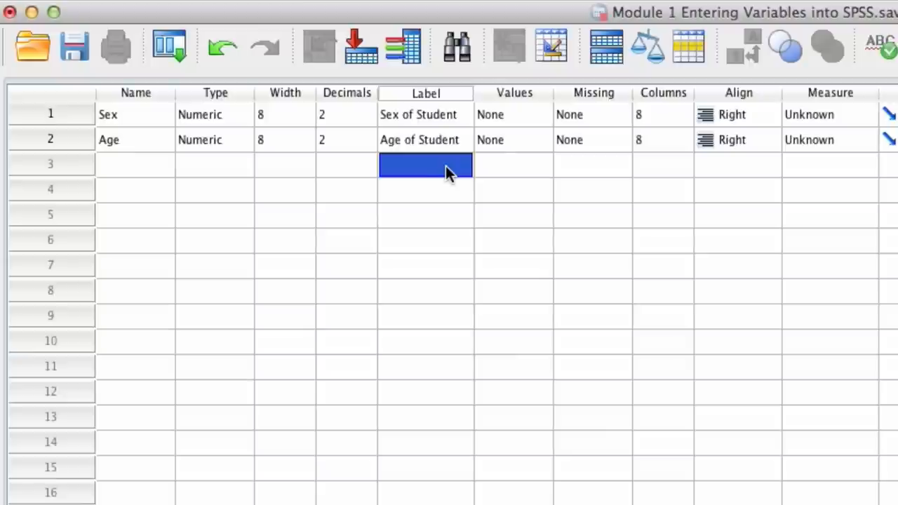
mouse_move(548, 125)
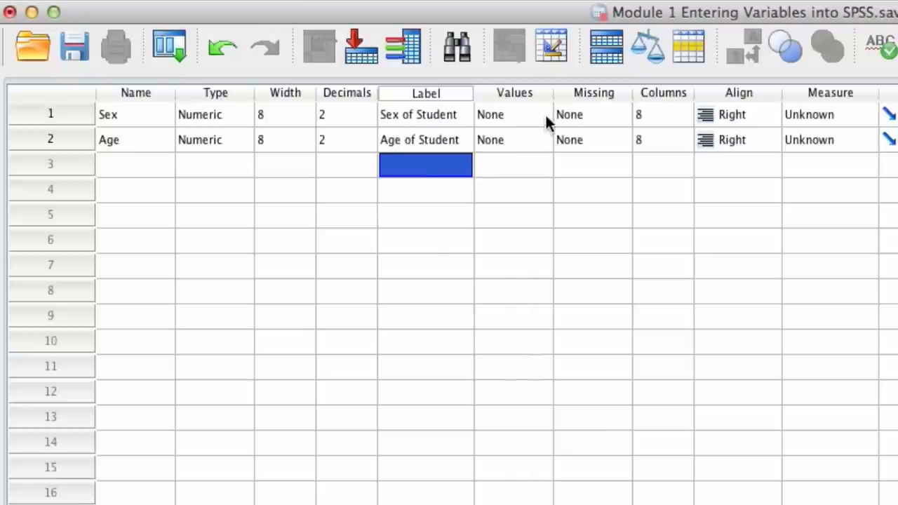
- Give the Sex variable value labels 1 = Female and 2 = Male
left_click(512, 115)
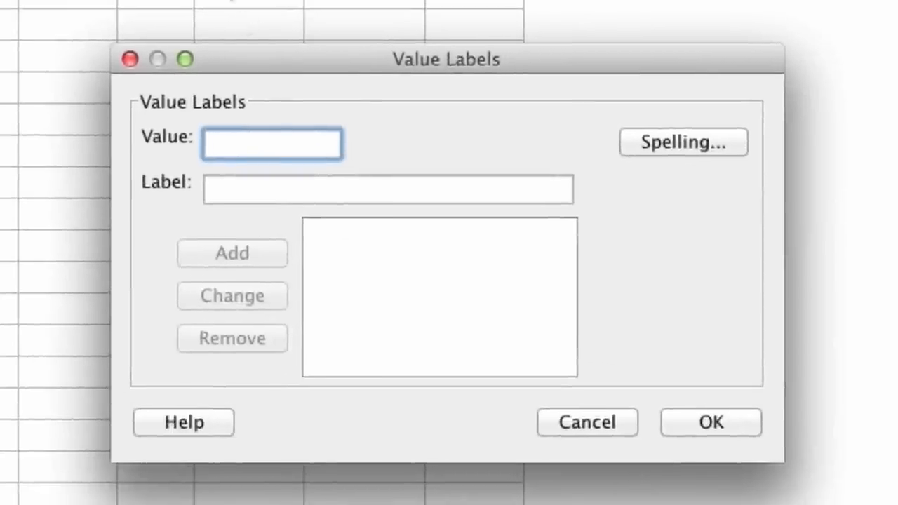
type("1")
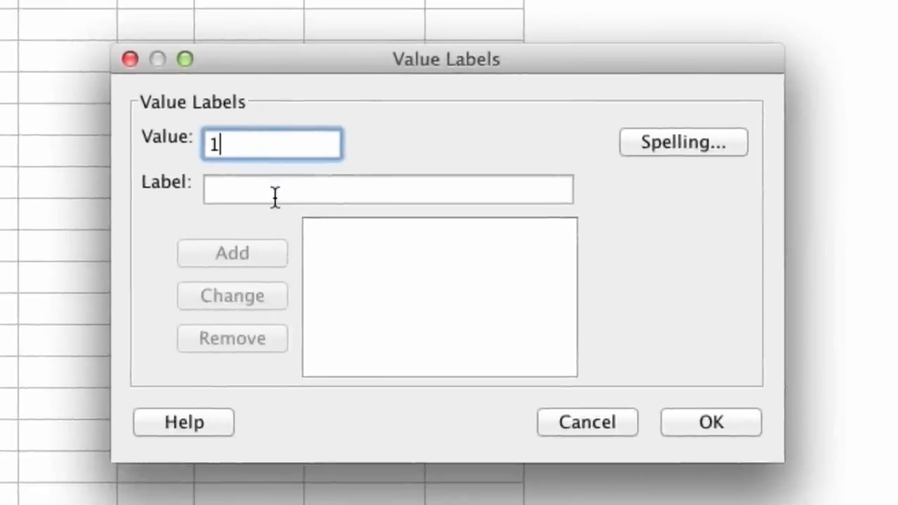
type("Femal")
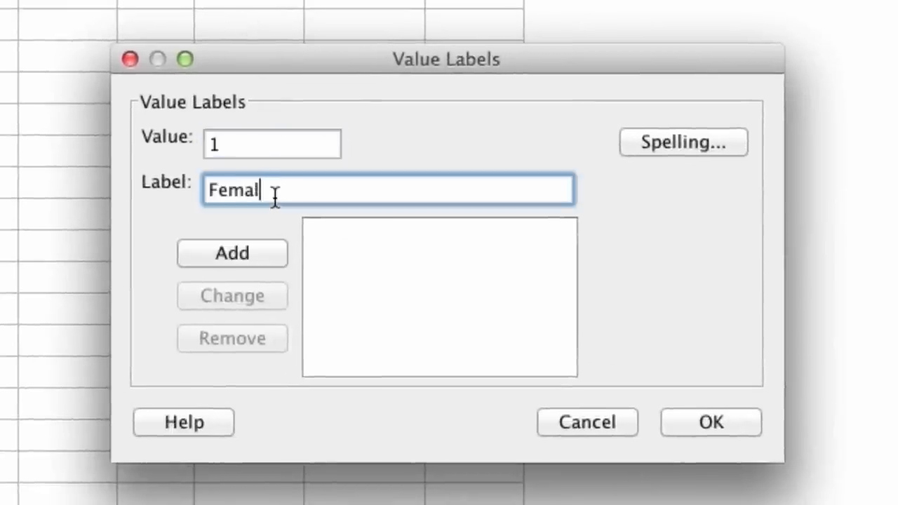
type("e")
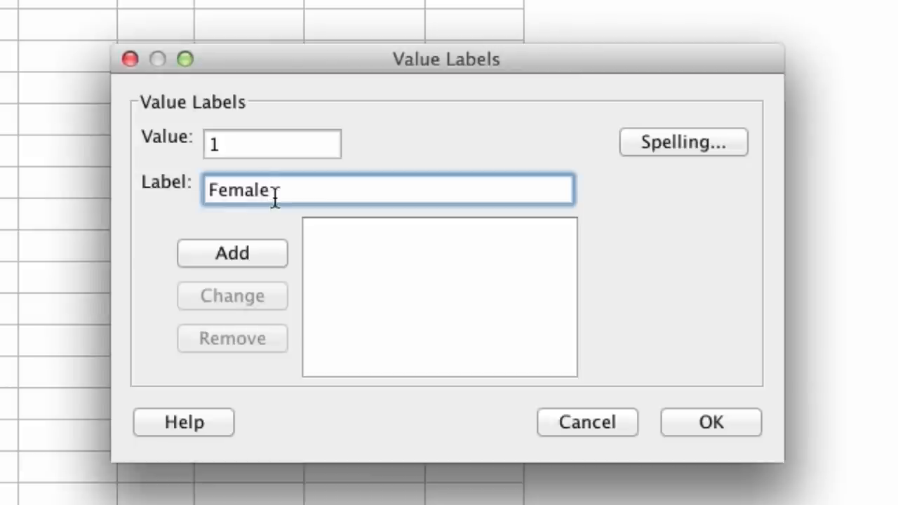
mouse_move(270, 258)
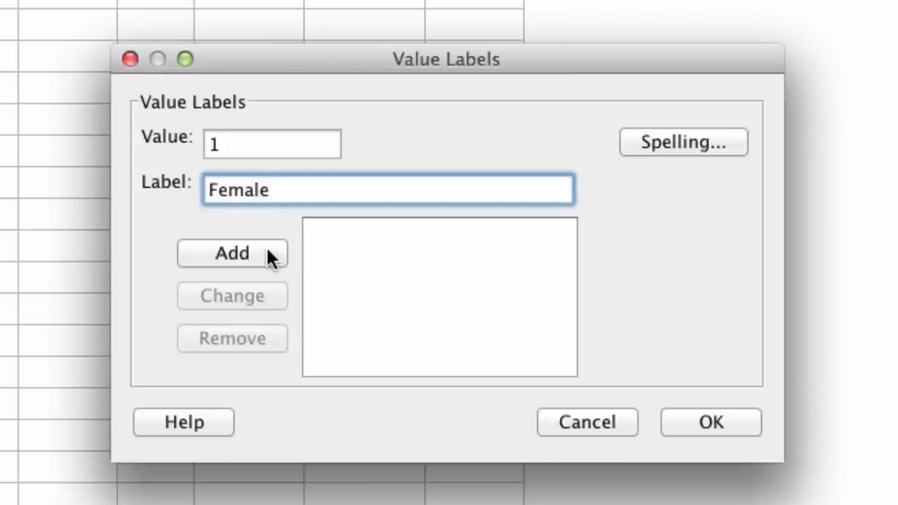
left_click(232, 254)
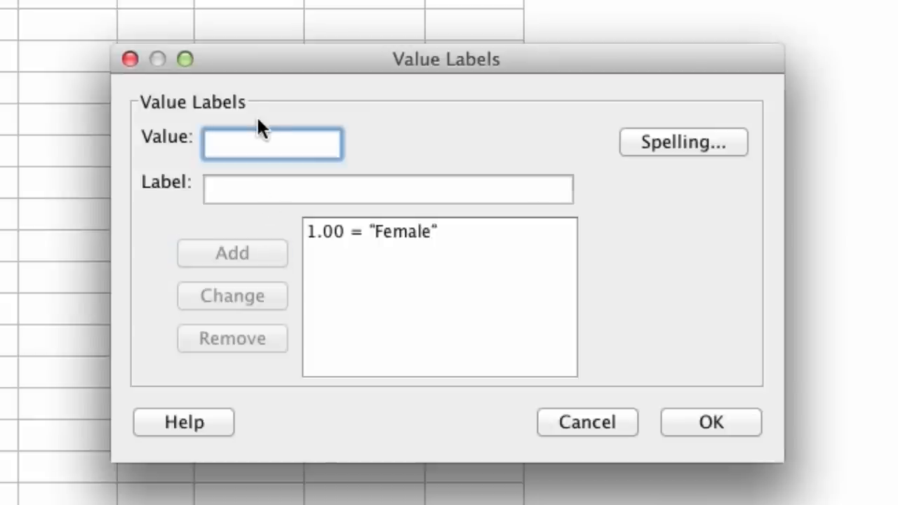
type("2")
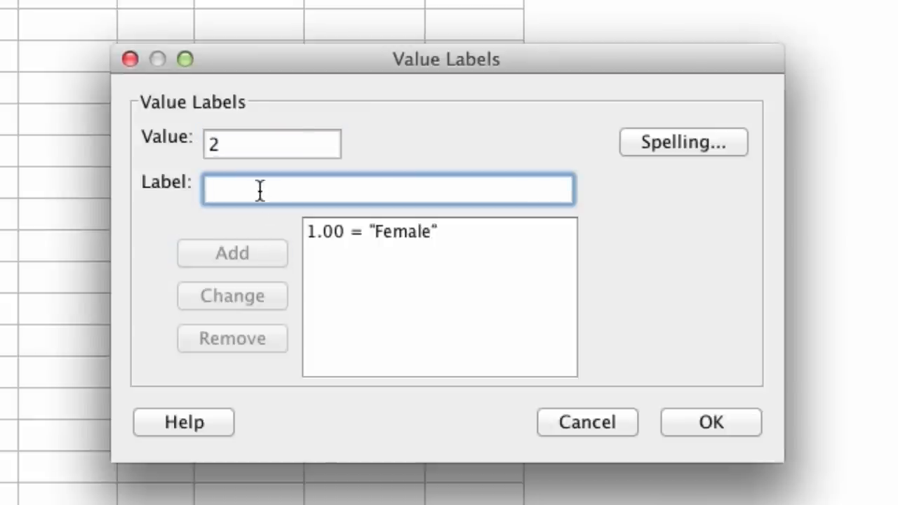
type("Male")
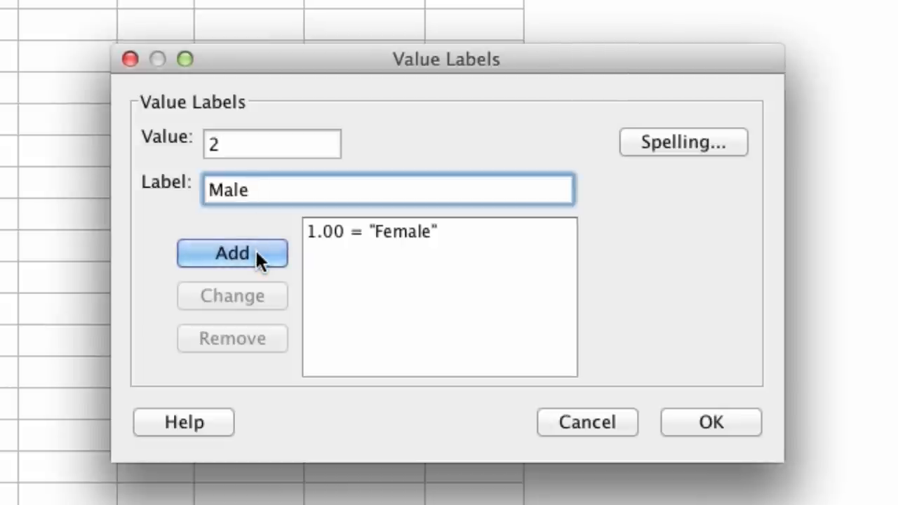
left_click(231, 253)
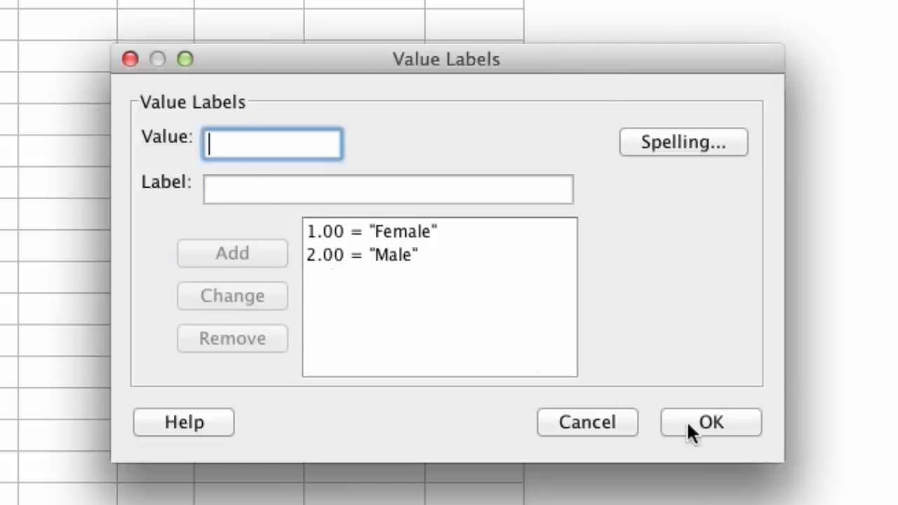
left_click(710, 422)
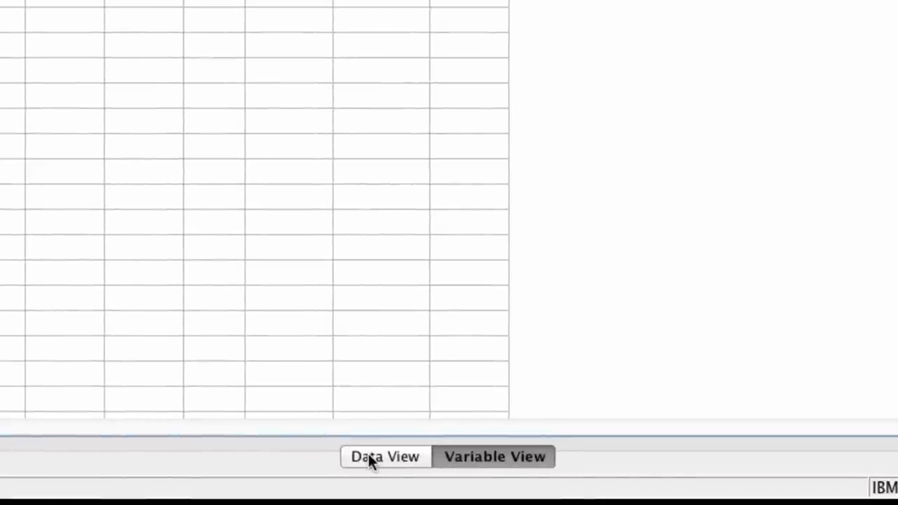
- Enter four cases in Data View: Sex 1, 2, 2, 1 with Age 26, 32, 24, 27
left_click(385, 456)
type("1")
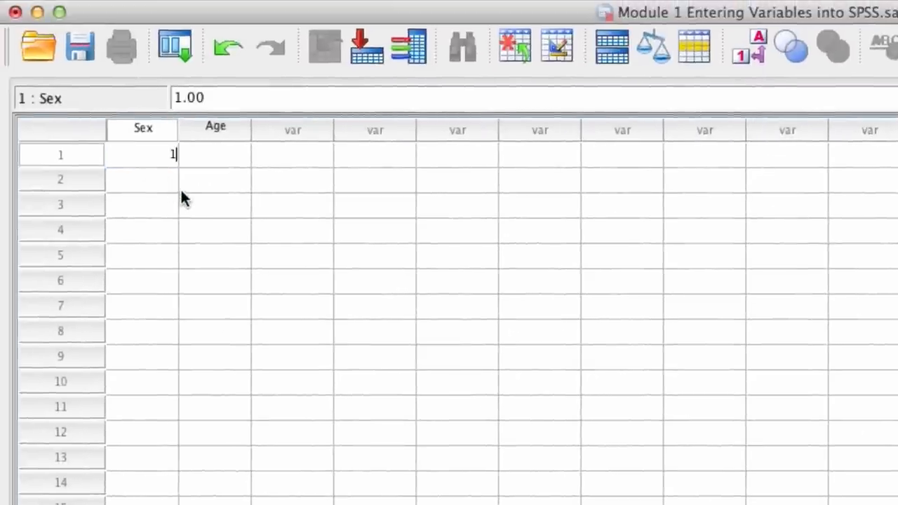
type("26")
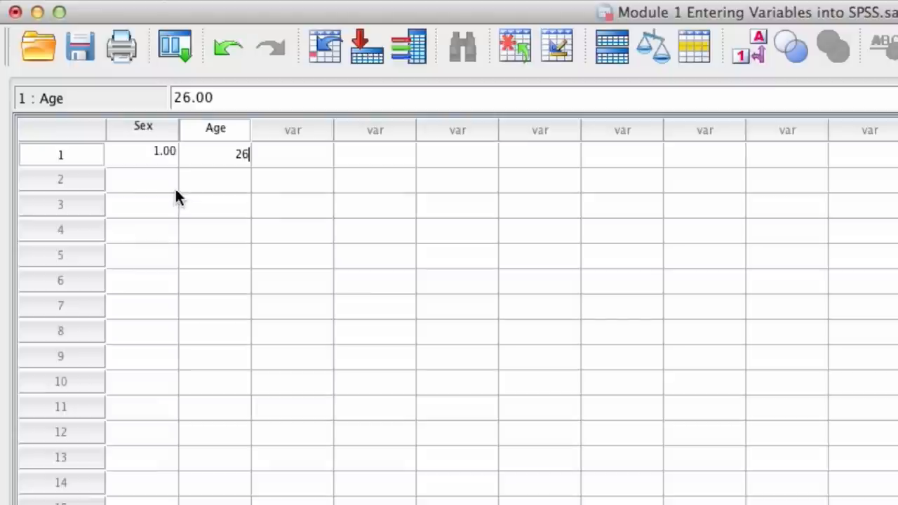
mouse_move(147, 189)
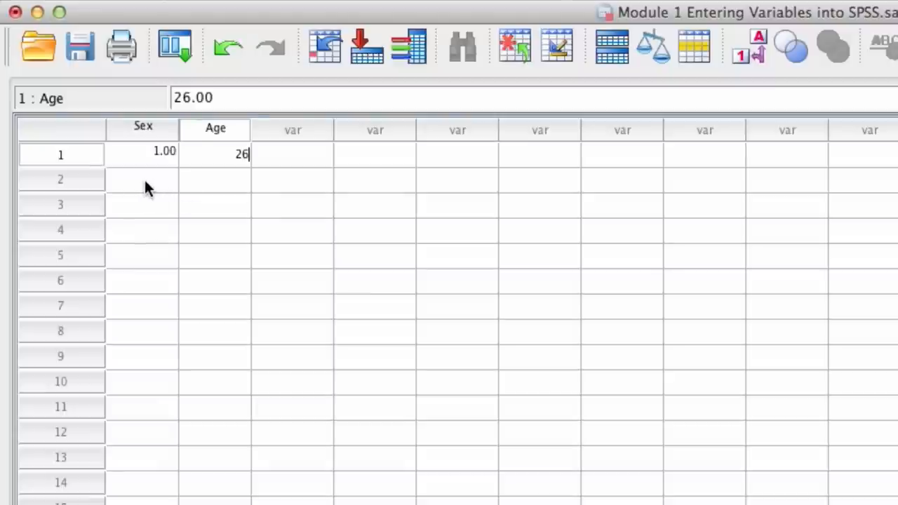
left_click(142, 180)
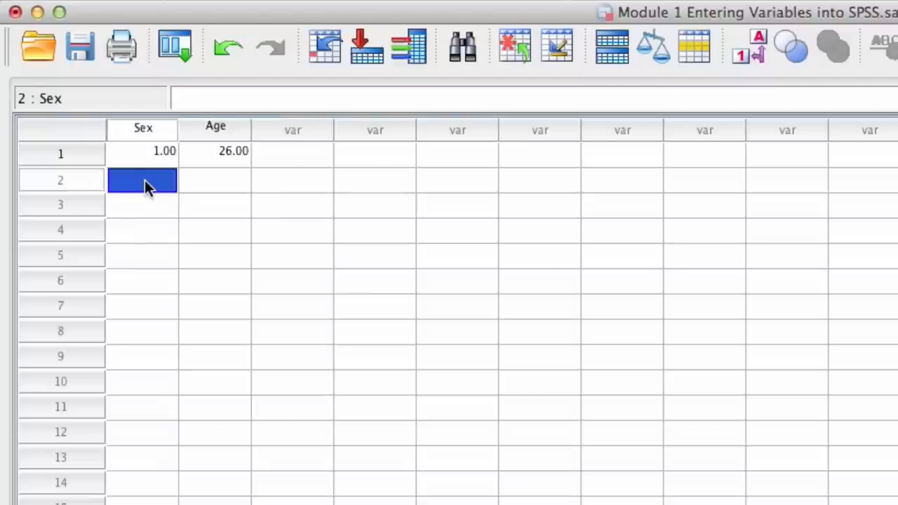
mouse_move(184, 205)
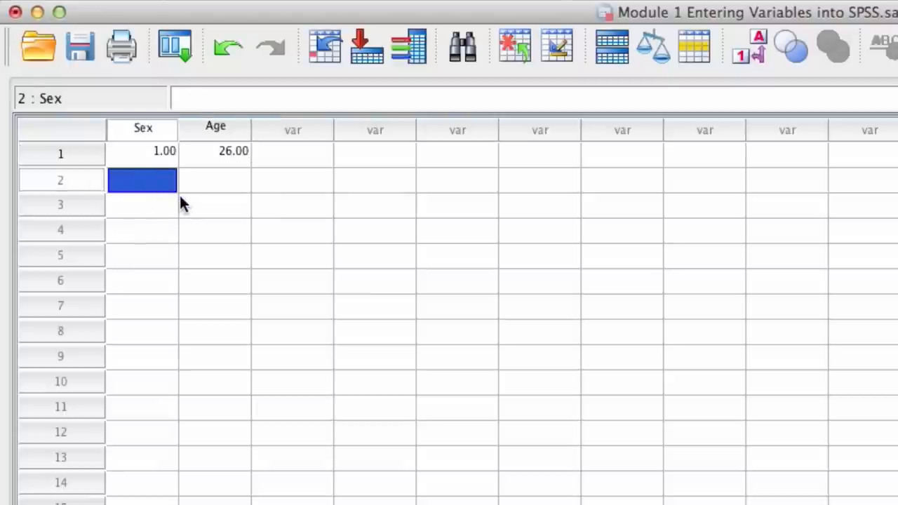
type("2.00")
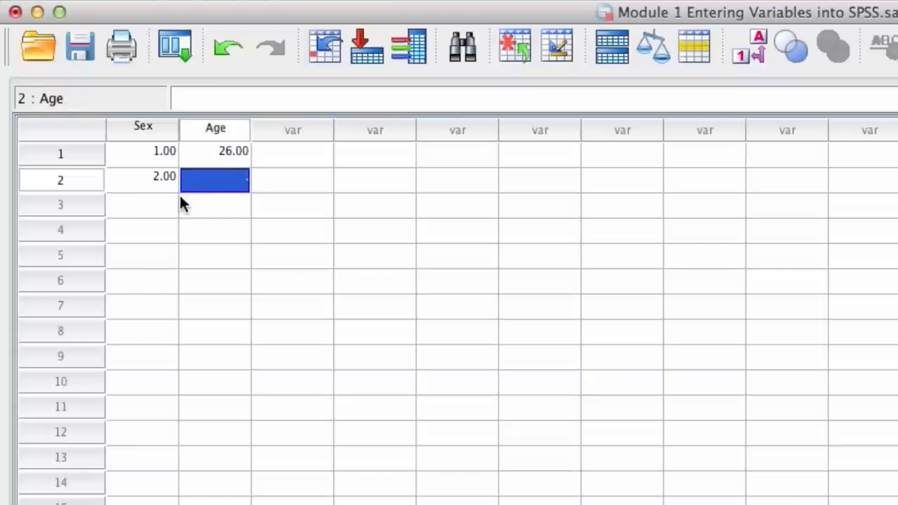
type("32.00")
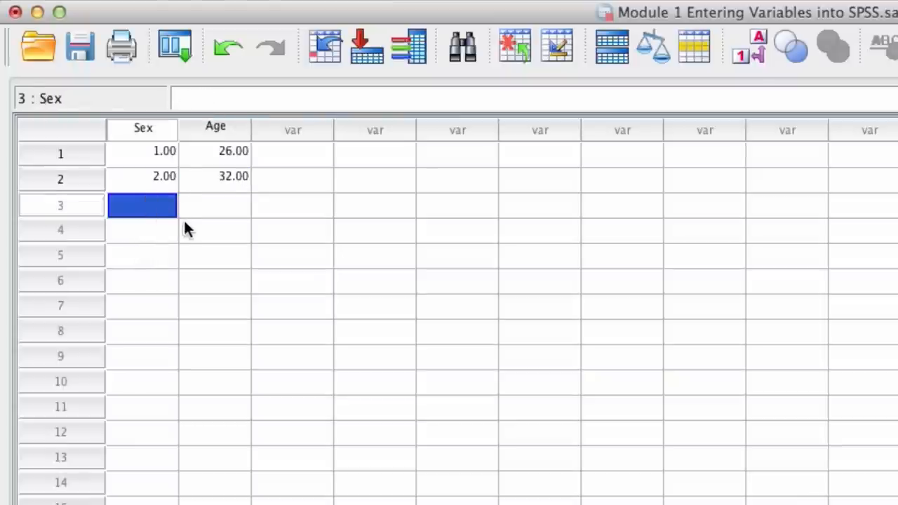
type("24.00")
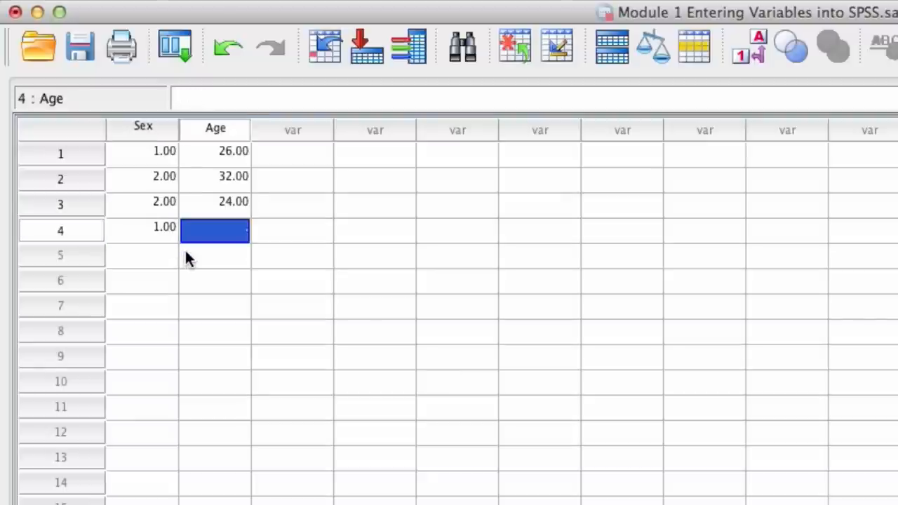
type("27")
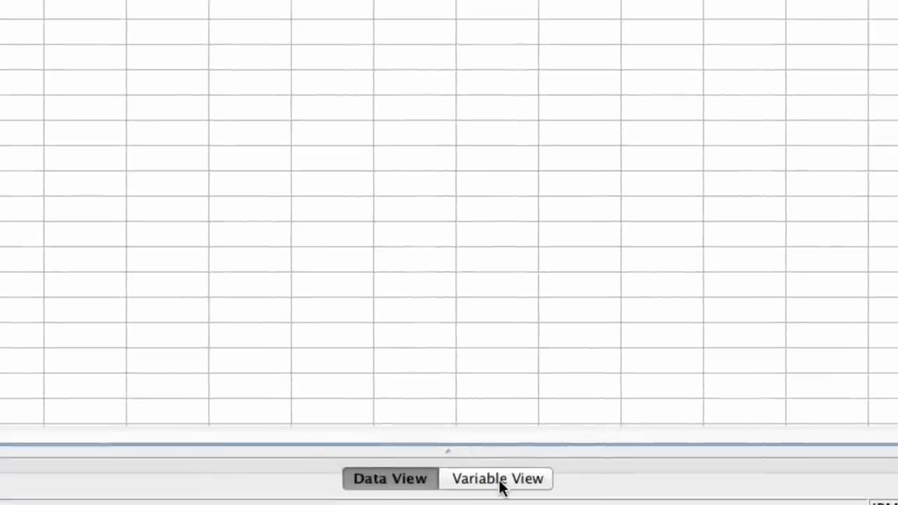
- Lower the Sex variable's decimal places in Variable View
left_click(496, 477)
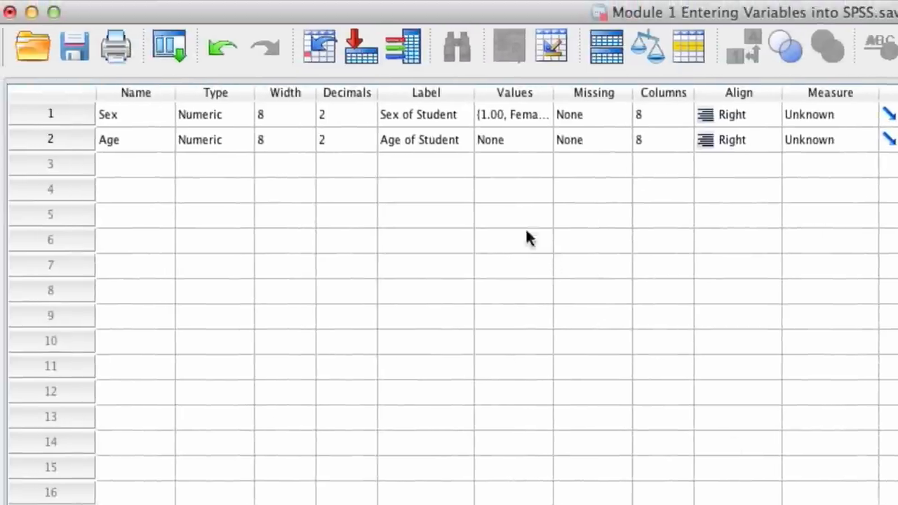
mouse_move(373, 123)
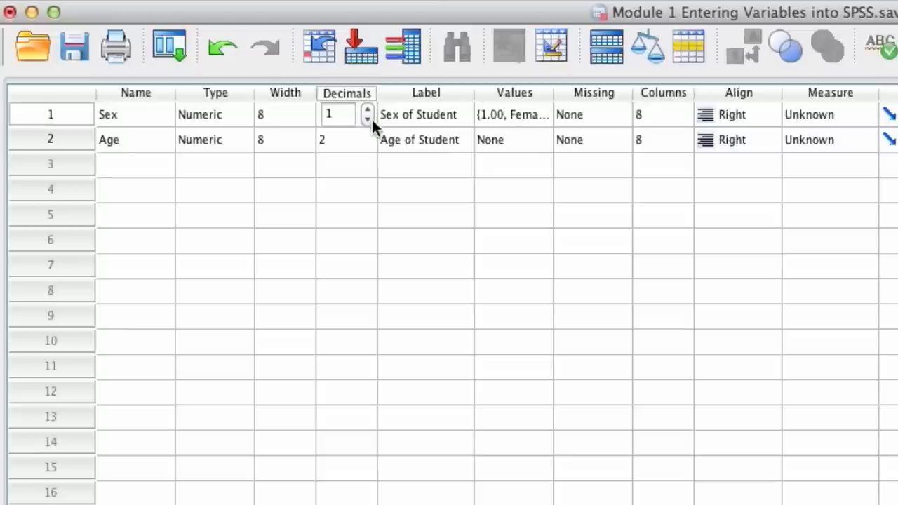
left_click(366, 120)
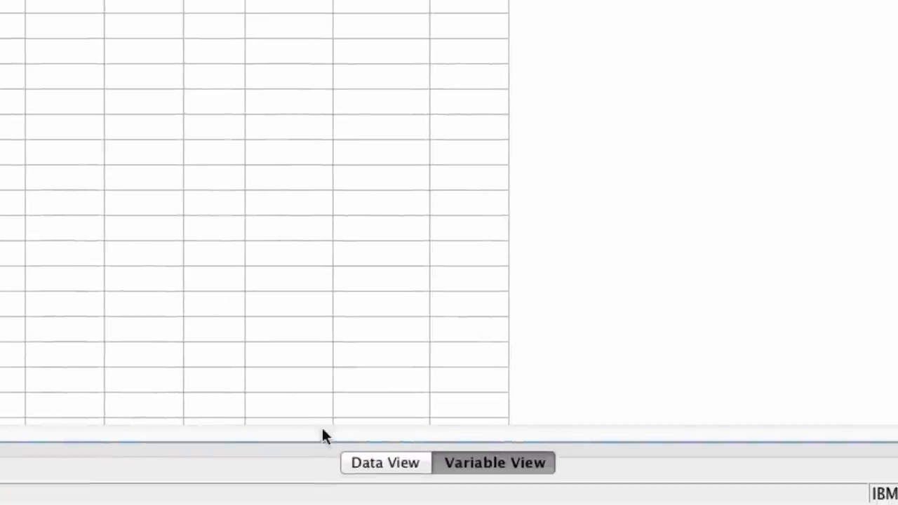
- In Data View, toggle value labels to compare Female/Male with the numeric codes
left_click(385, 463)
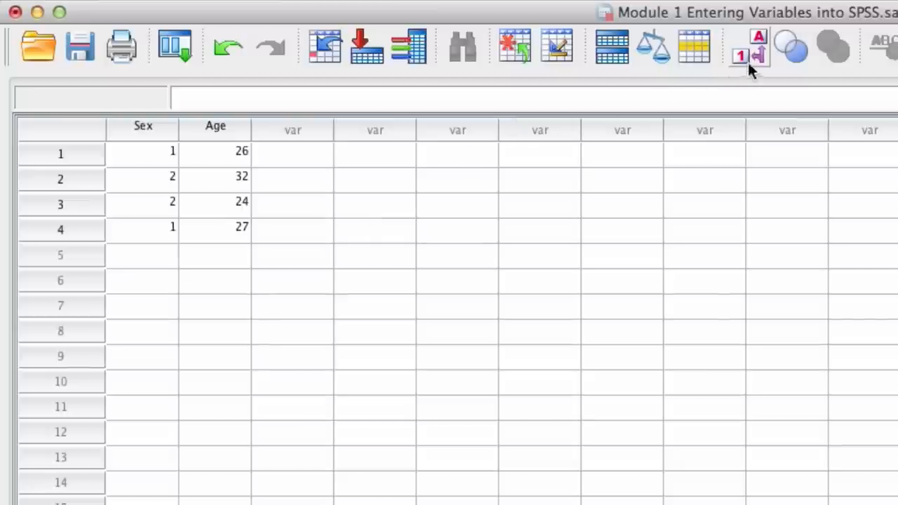
mouse_move(747, 56)
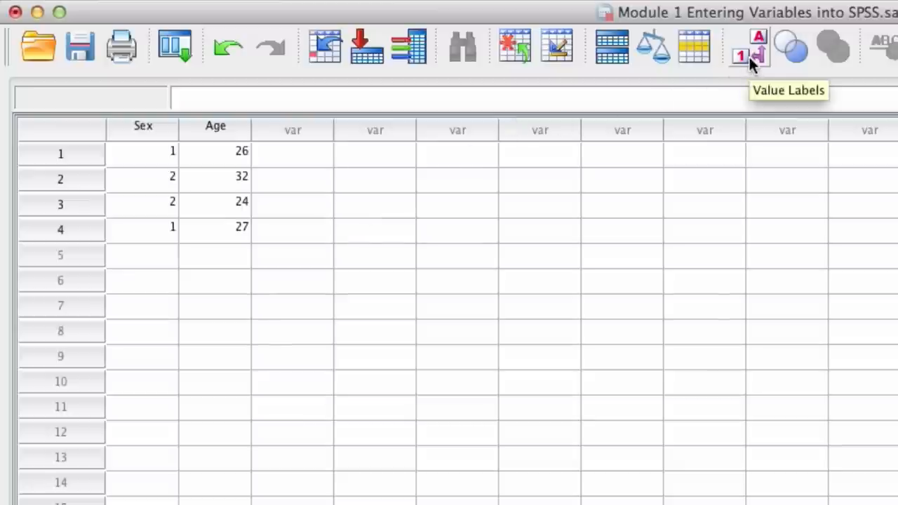
left_click(740, 55)
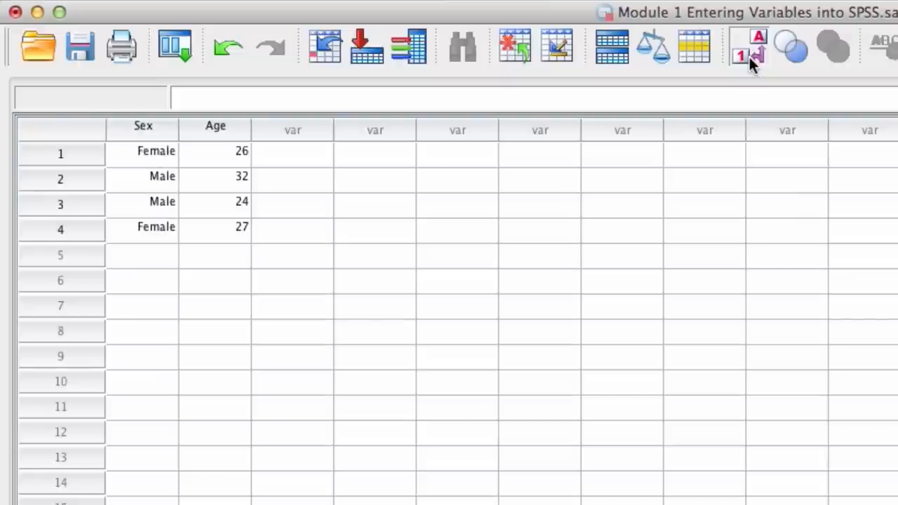
left_click(748, 47)
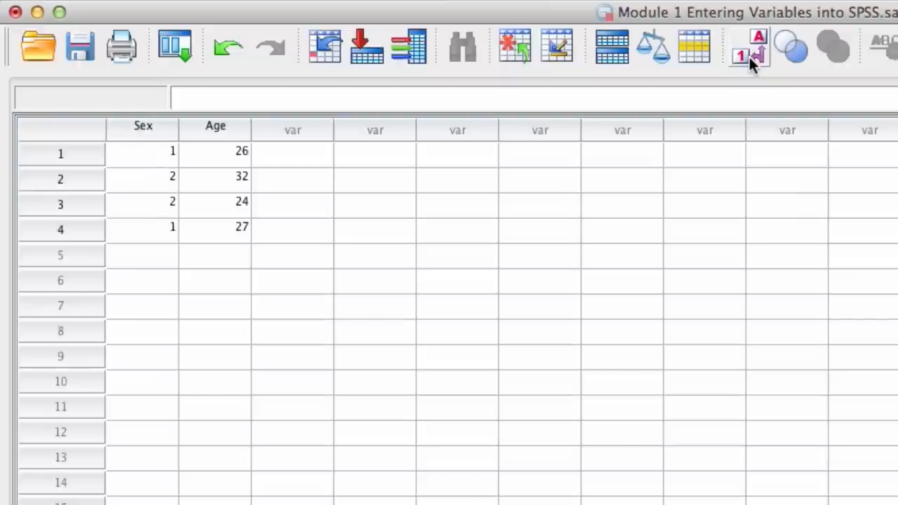
left_click(748, 46)
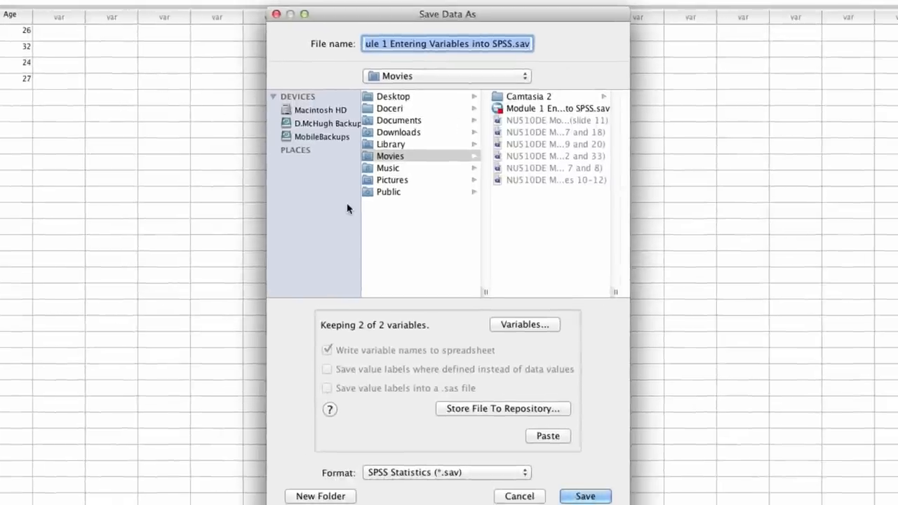
- Save the data file in Documents as 'Module 1 Entering Variables into SPSS'
left_click(428, 43)
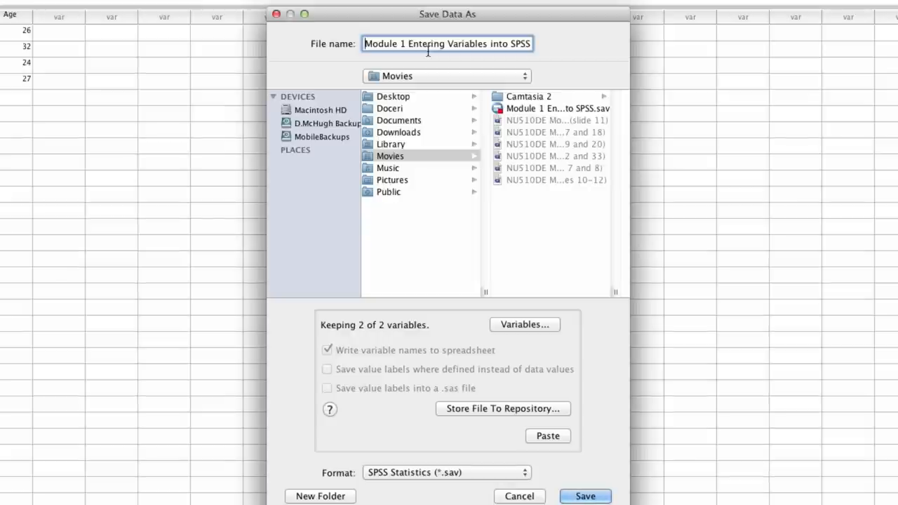
left_click(398, 120)
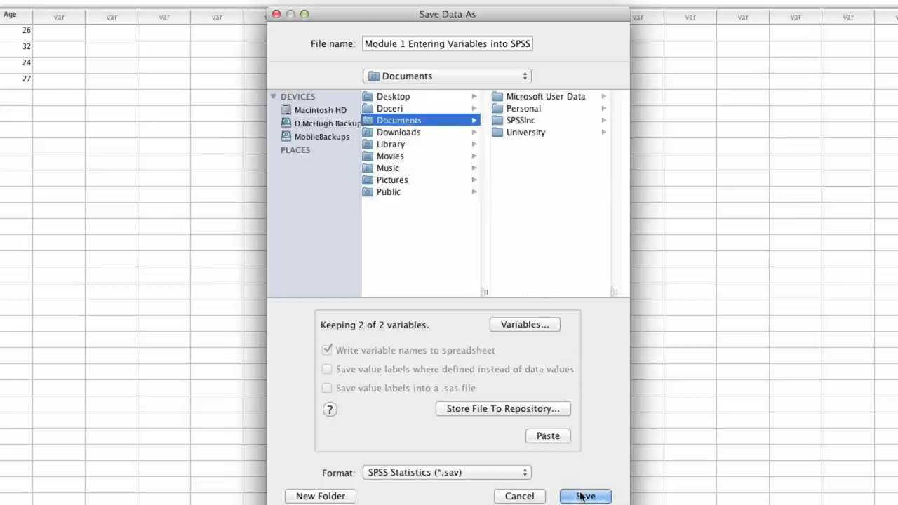
left_click(584, 496)
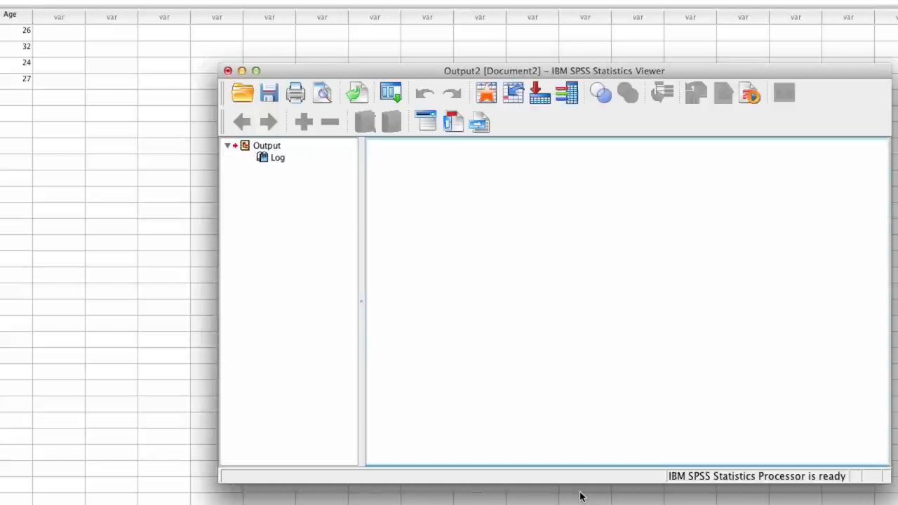